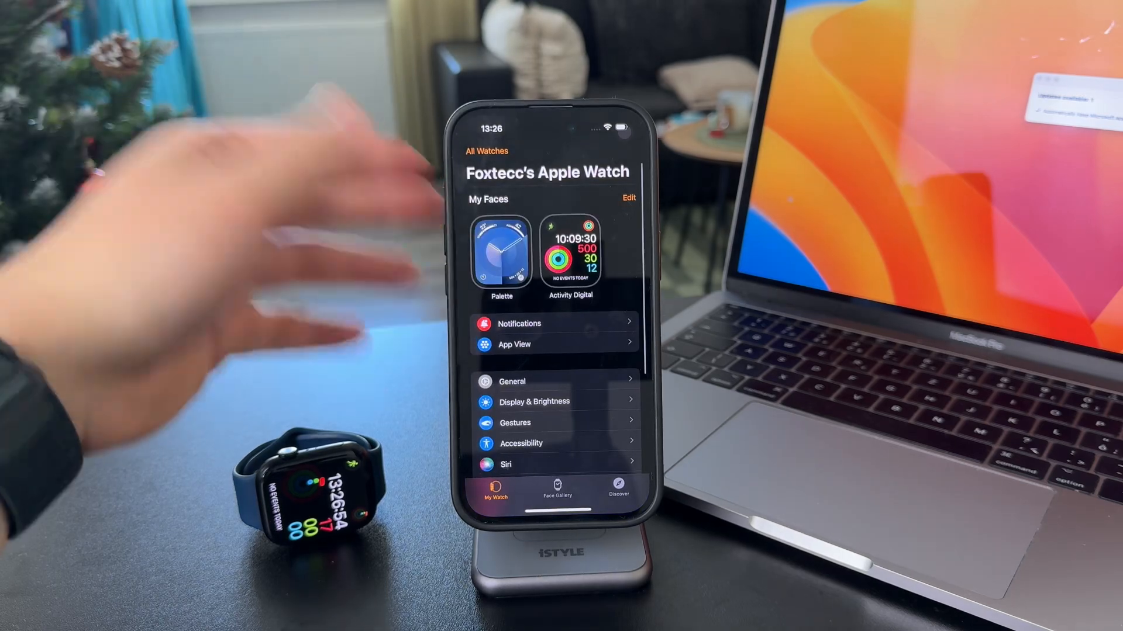
# Scroll the My Watch tab down past system settings to the app list with Activity.
pyautogui.scroll(-3)
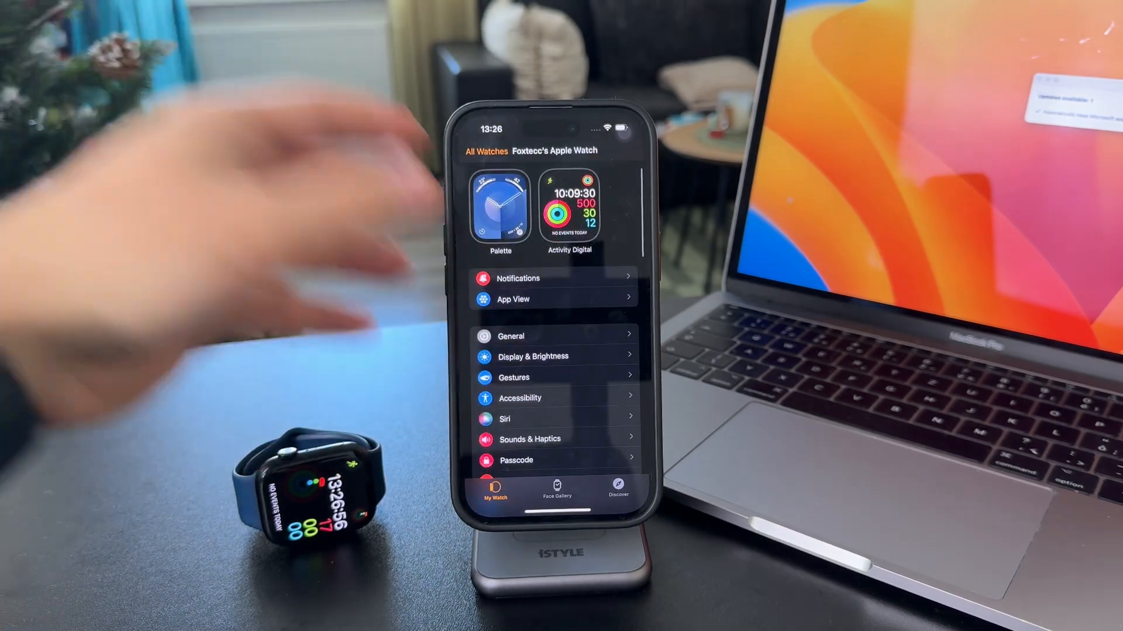
pyautogui.scroll(-3)
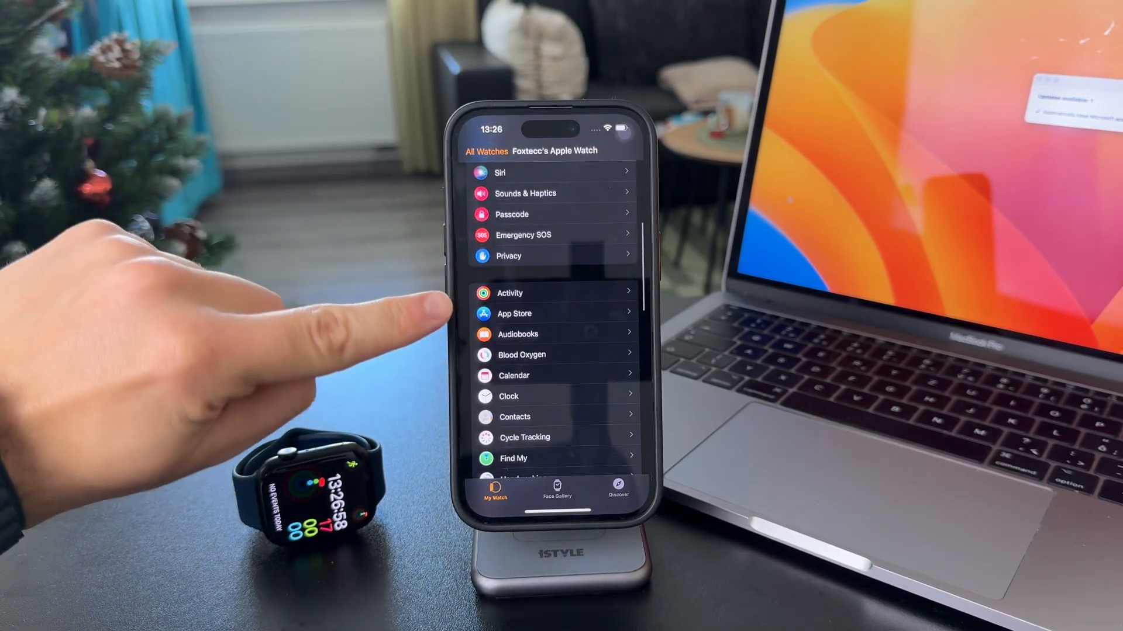
pyautogui.scroll(-3)
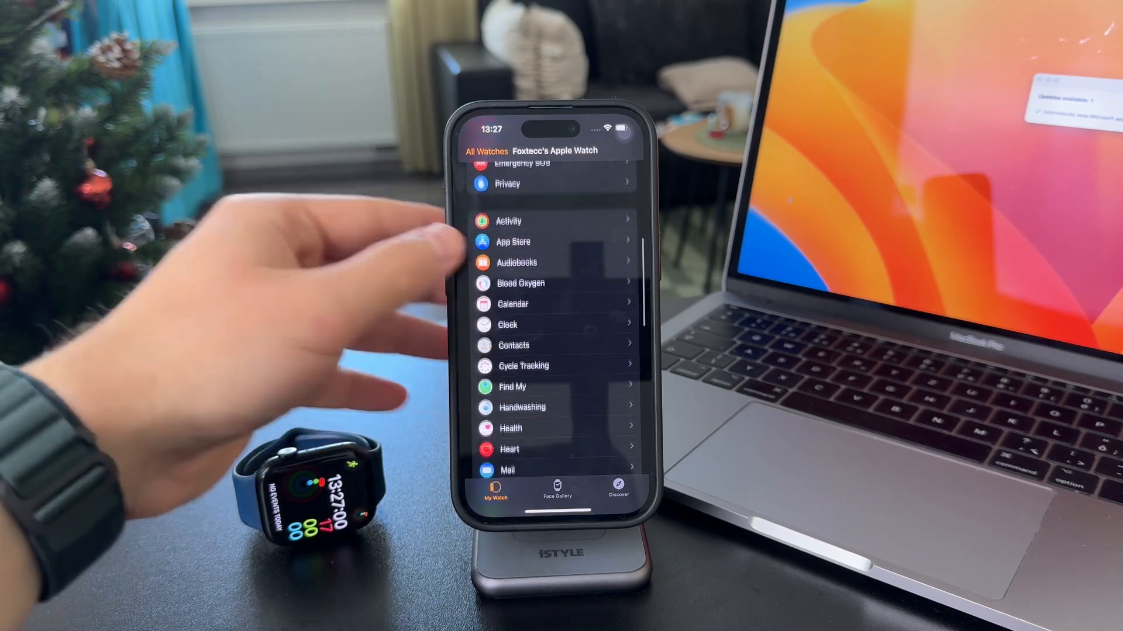
# In Activity settings, set notifications to Off while Stand Reminders stays on.
pyautogui.click(509, 221)
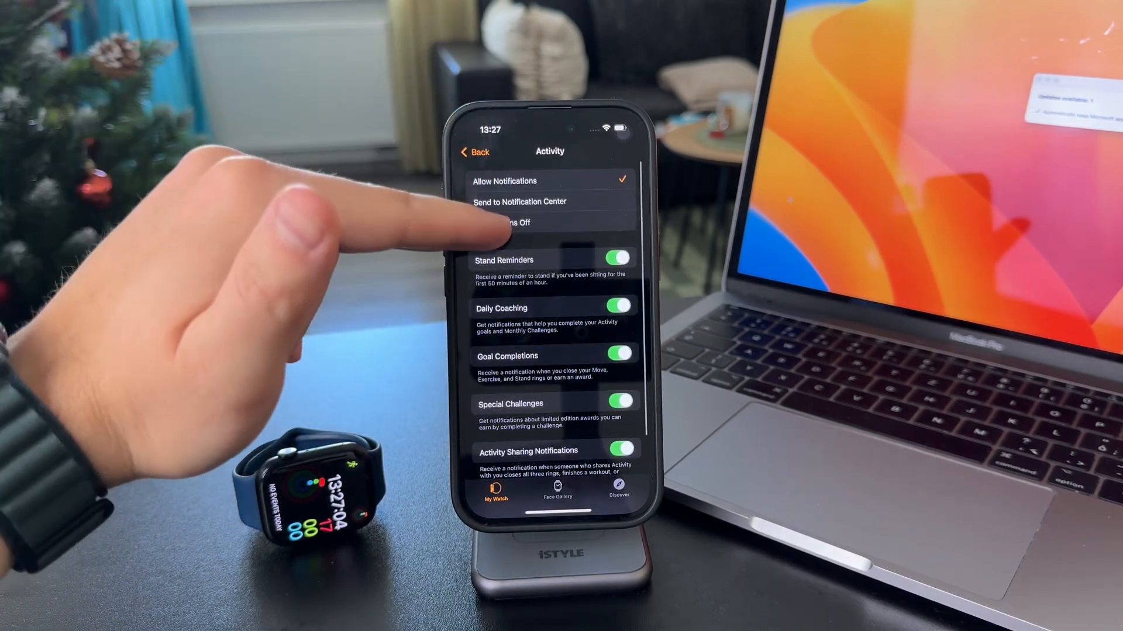
pyautogui.click(520, 222)
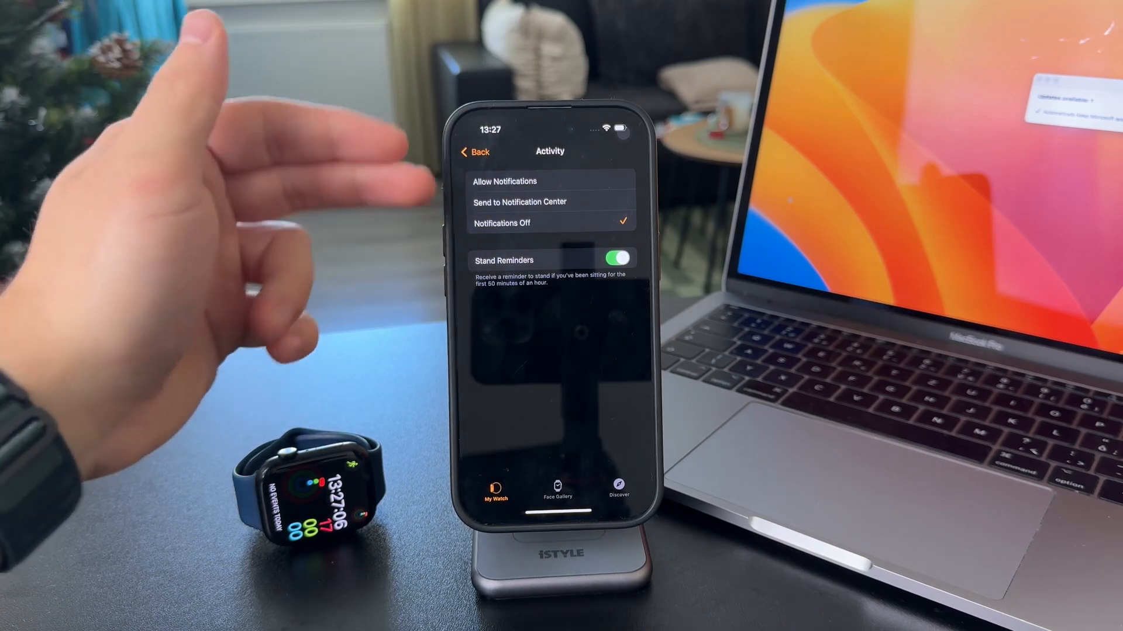
pyautogui.click(503, 181)
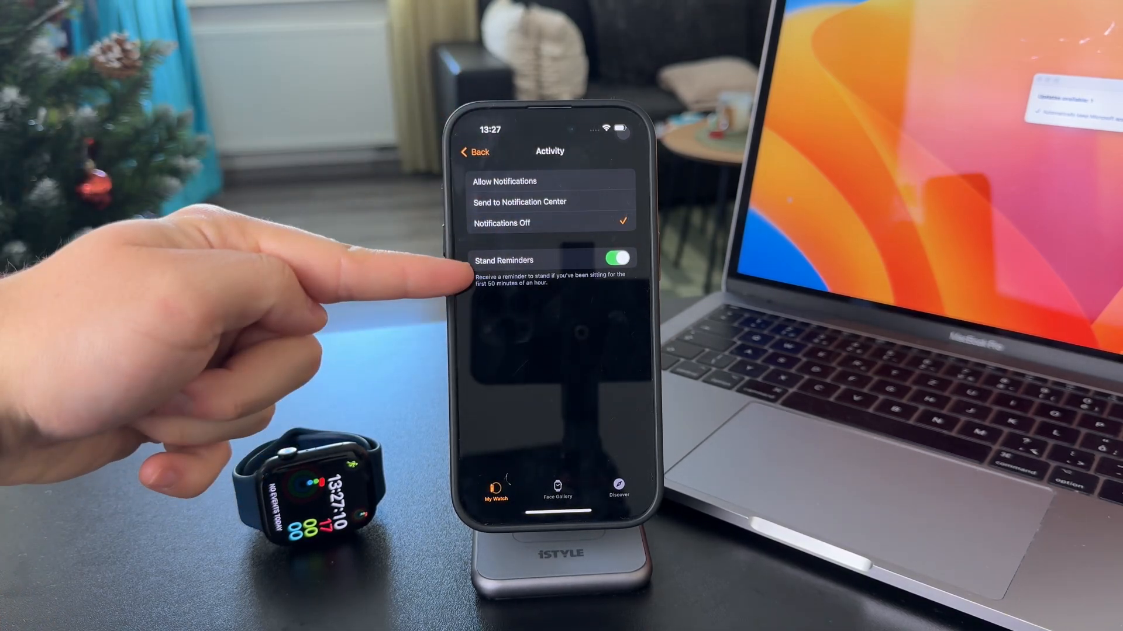
pyautogui.click(502, 181)
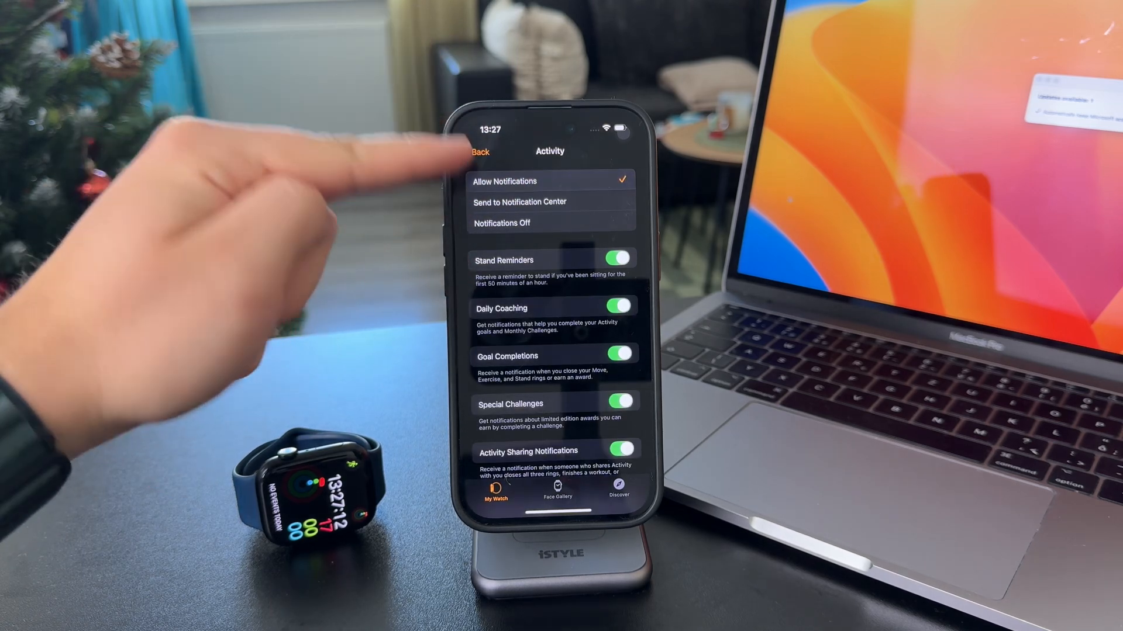
pyautogui.click(500, 222)
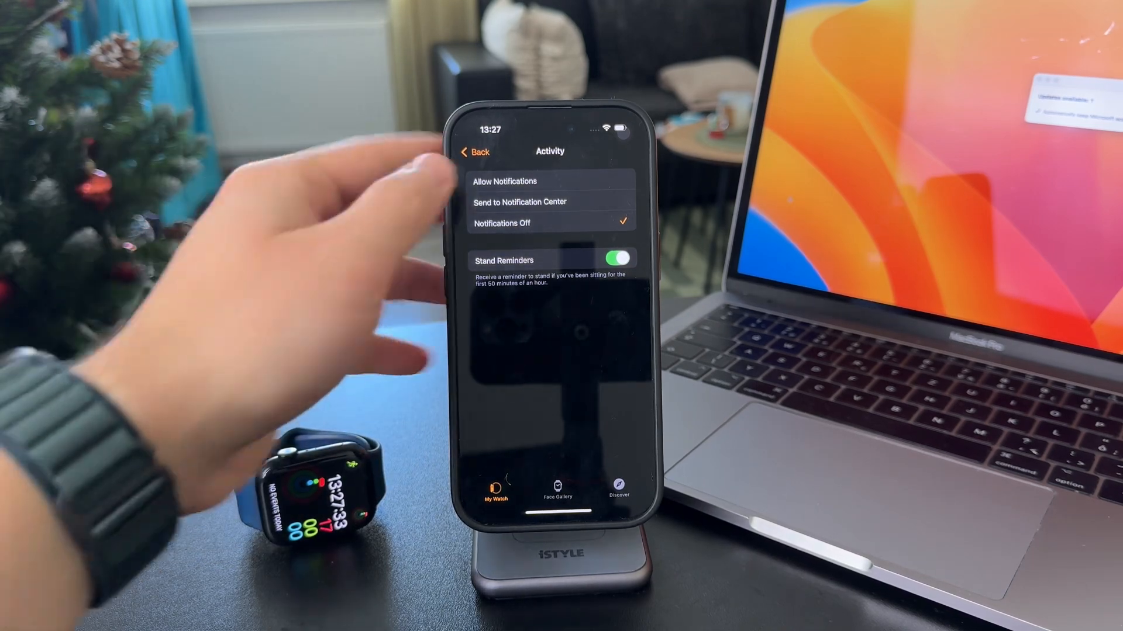
# Allow Activity notifications again with all alerts on and return to My Watch.
pyautogui.click(503, 182)
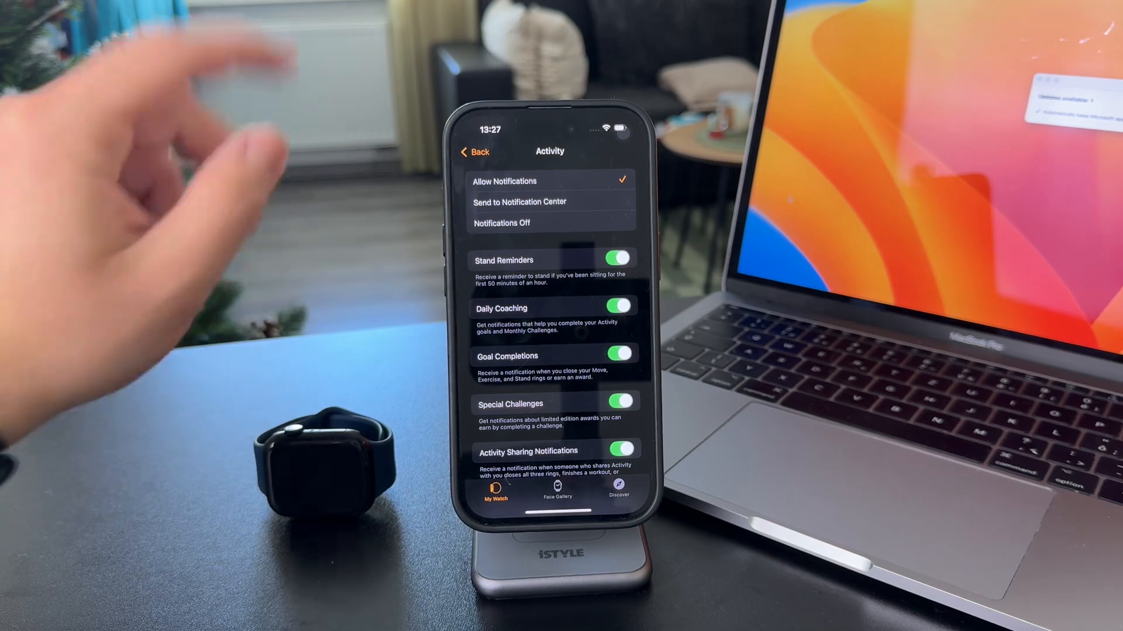
pyautogui.click(475, 152)
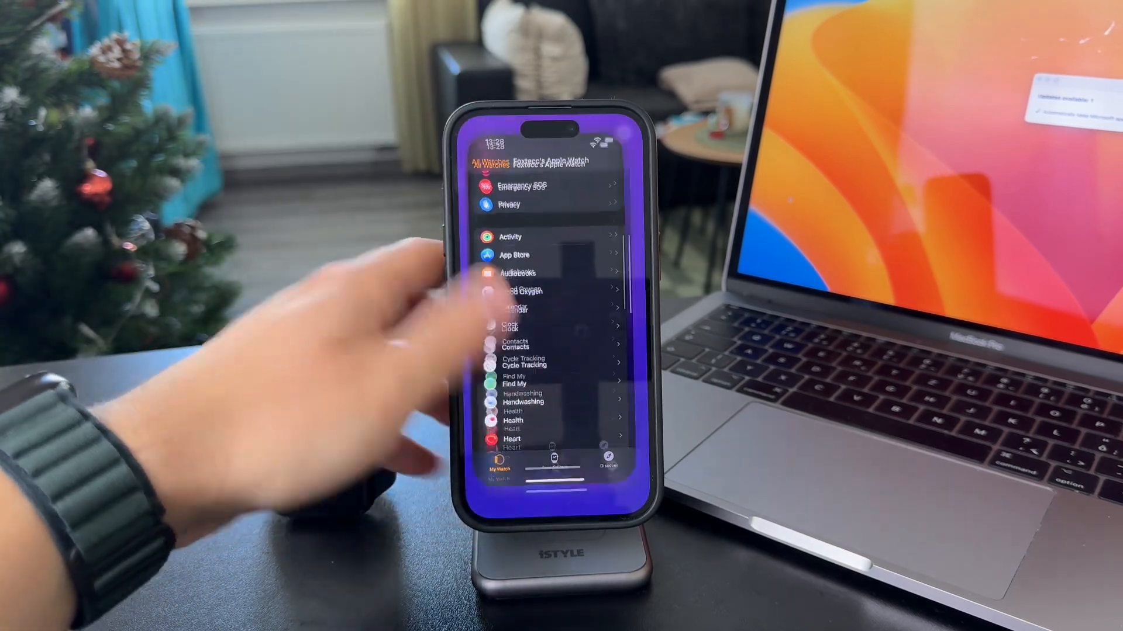